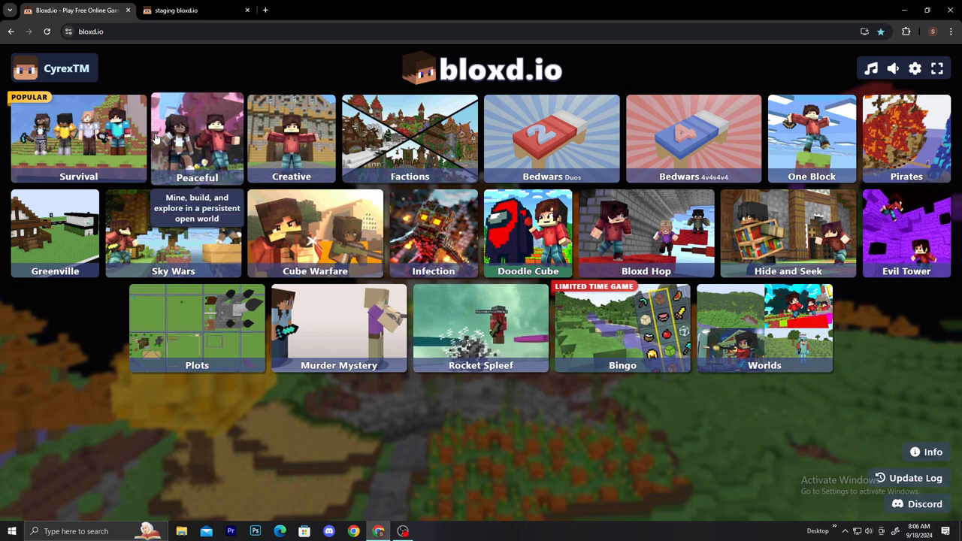
mouse_move(123, 64)
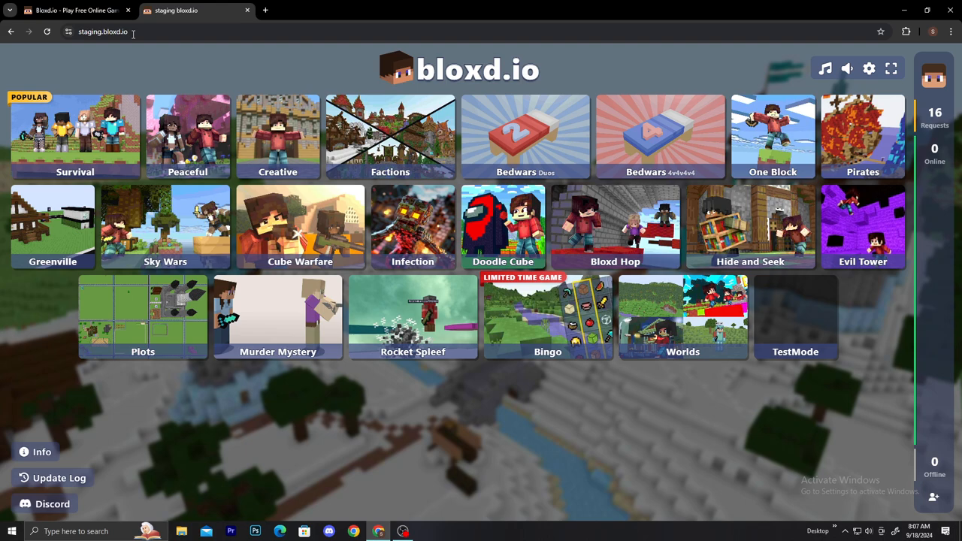
click(933, 75)
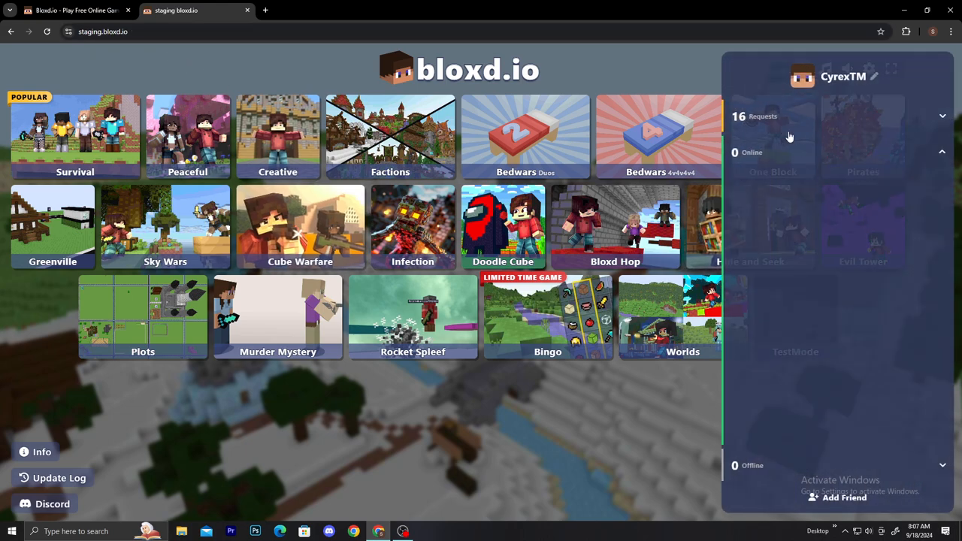
mouse_move(808, 434)
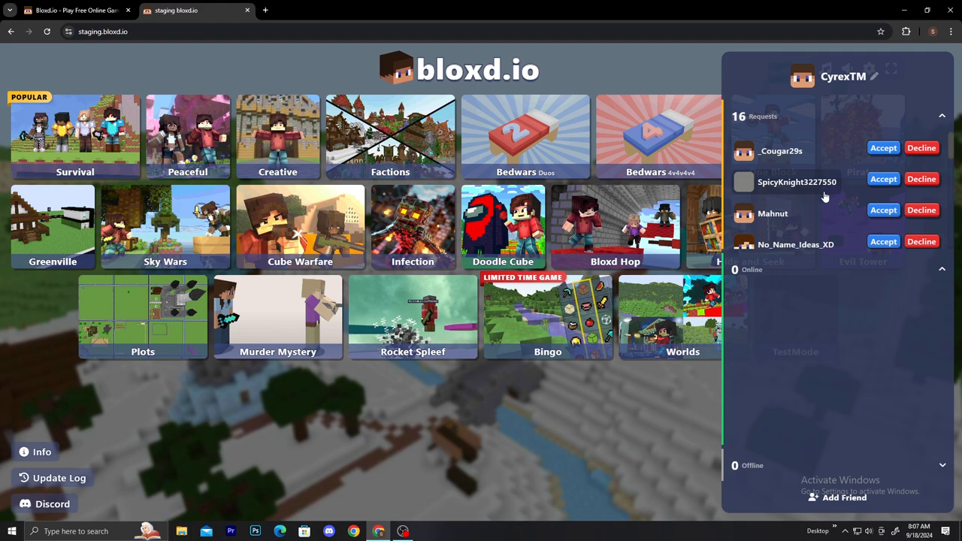
mouse_move(842, 168)
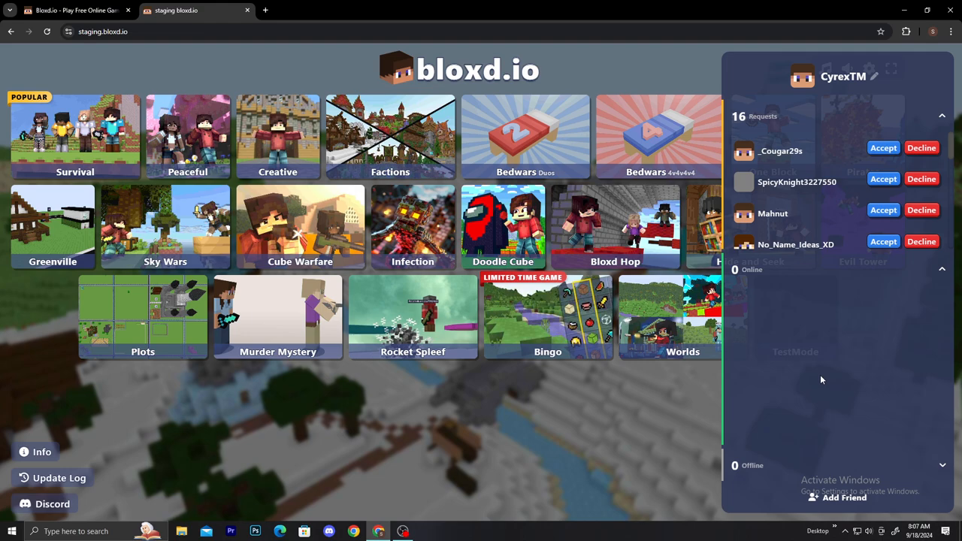
mouse_move(821, 198)
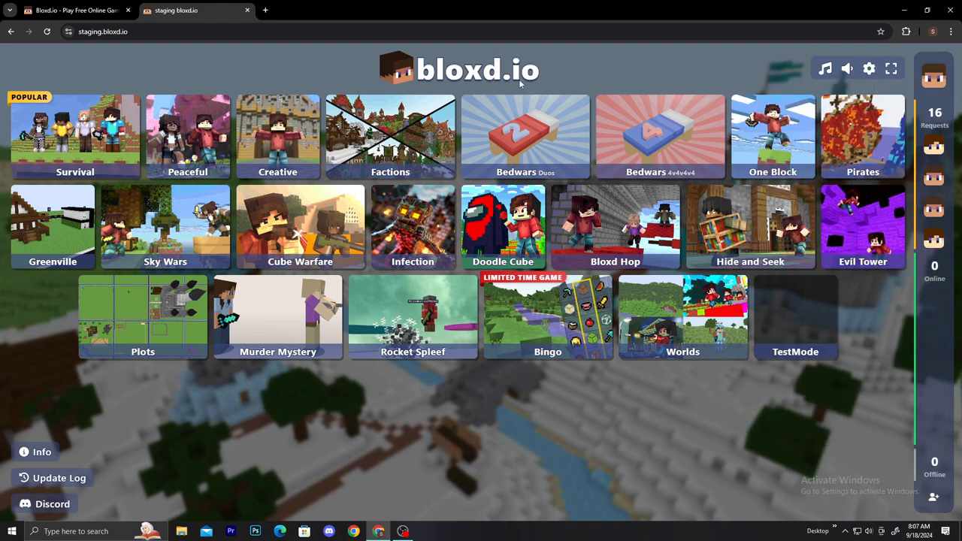
click(933, 79)
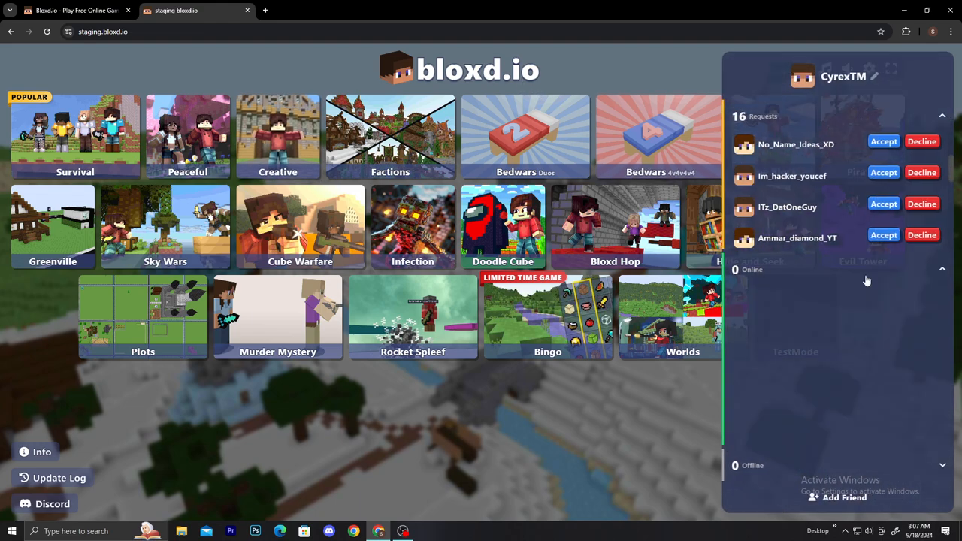
mouse_move(840, 319)
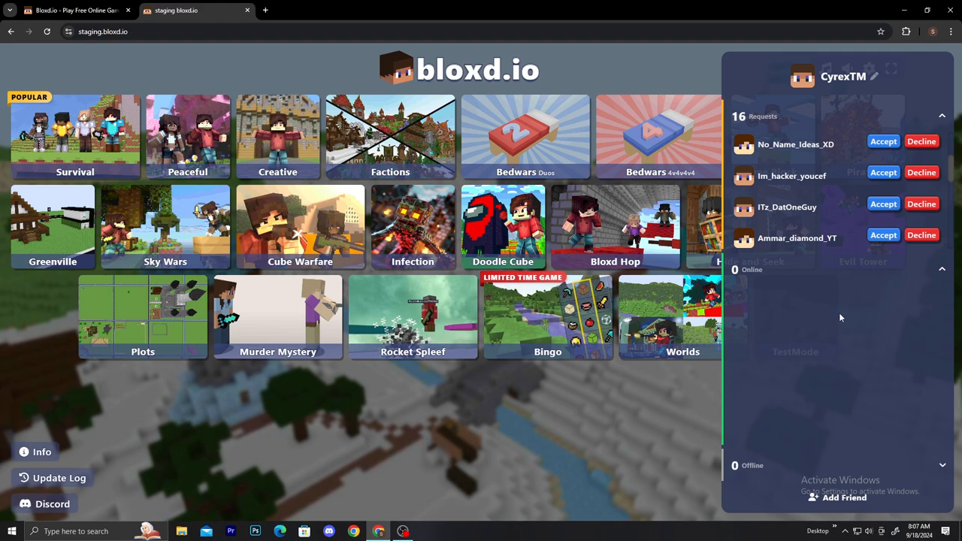
mouse_move(758, 274)
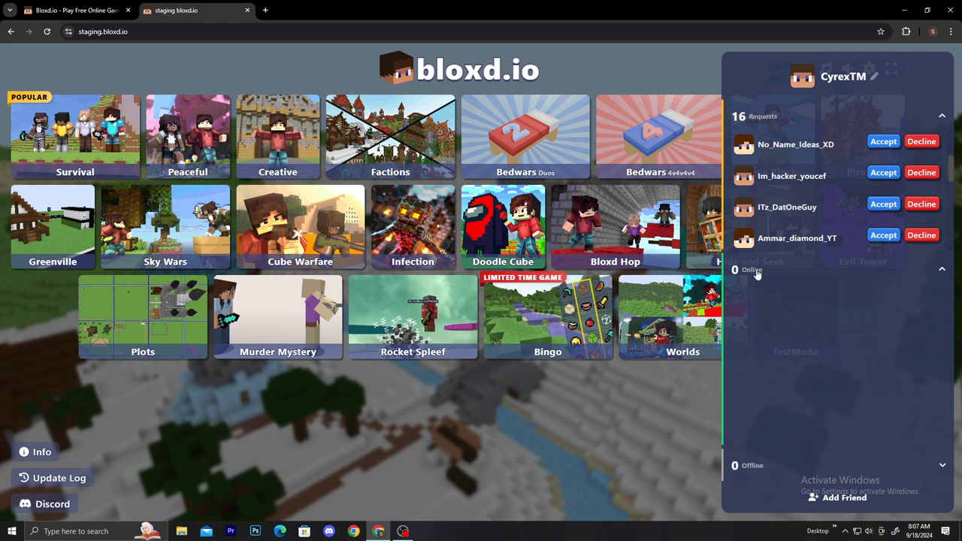
mouse_move(852, 469)
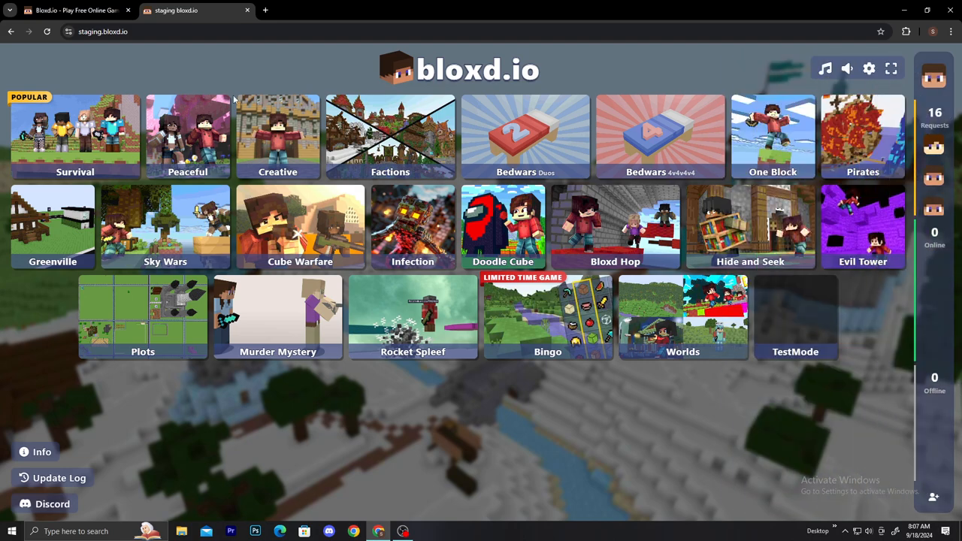
mouse_move(76, 135)
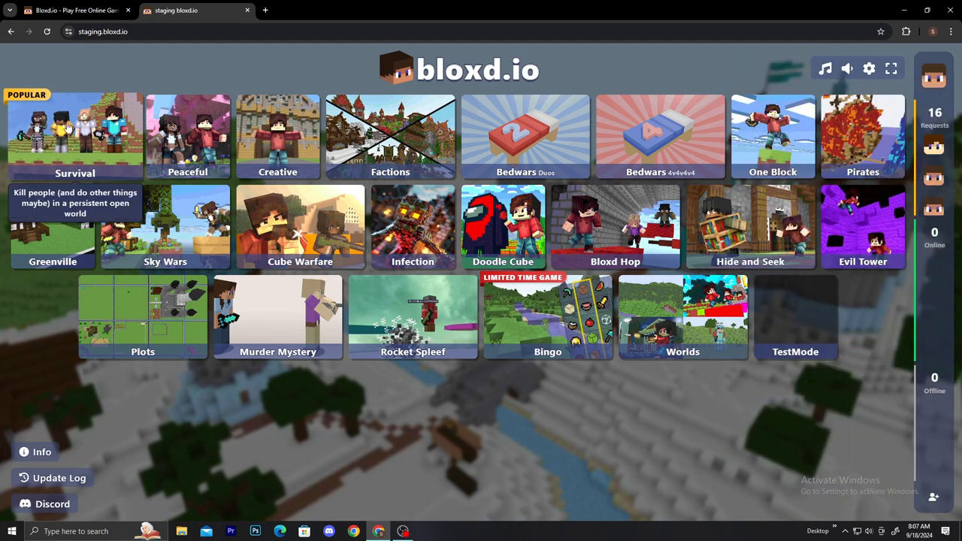
mouse_move(97, 103)
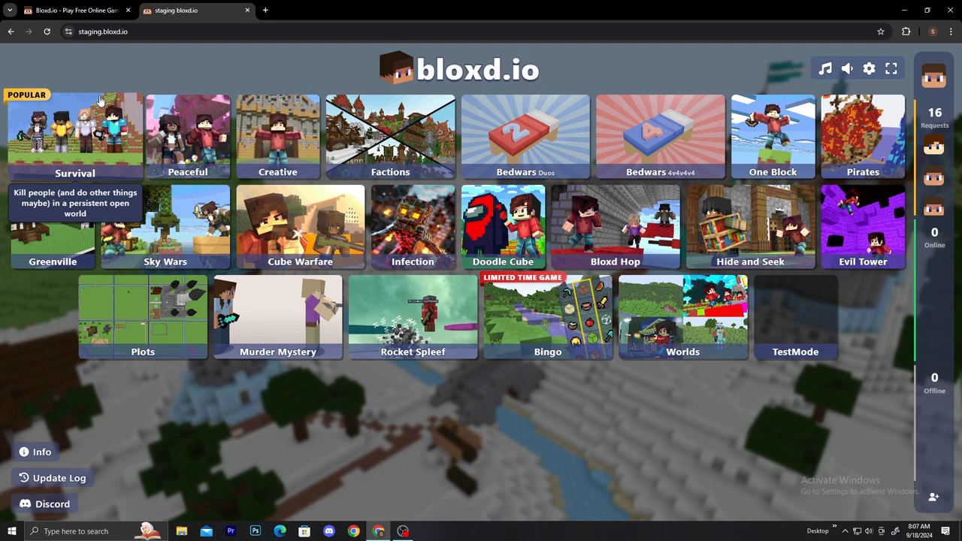
mouse_move(128, 58)
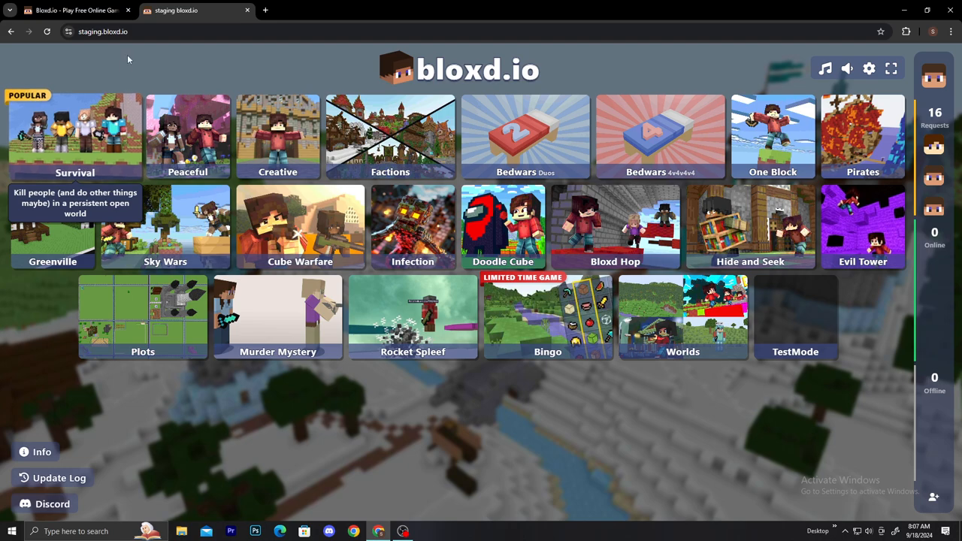
mouse_move(75, 9)
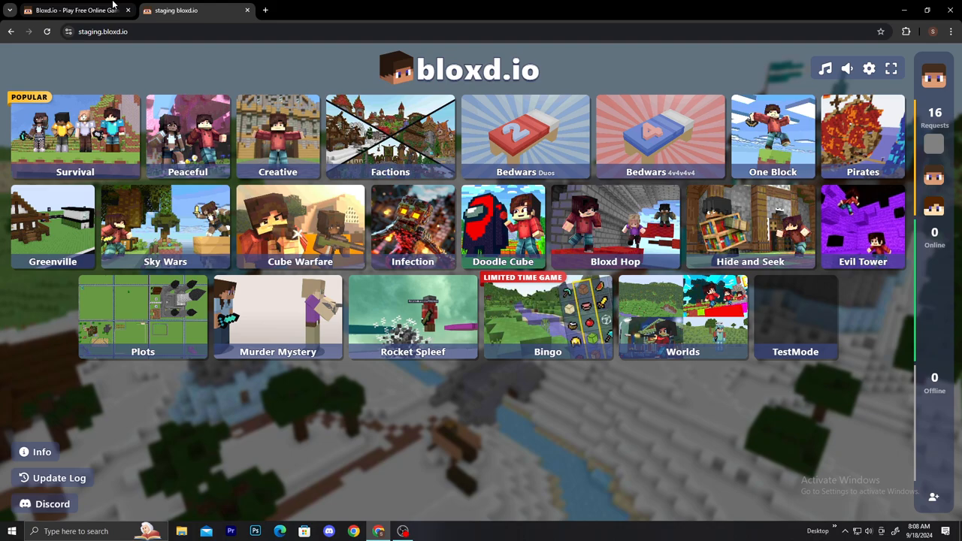
click(547, 315)
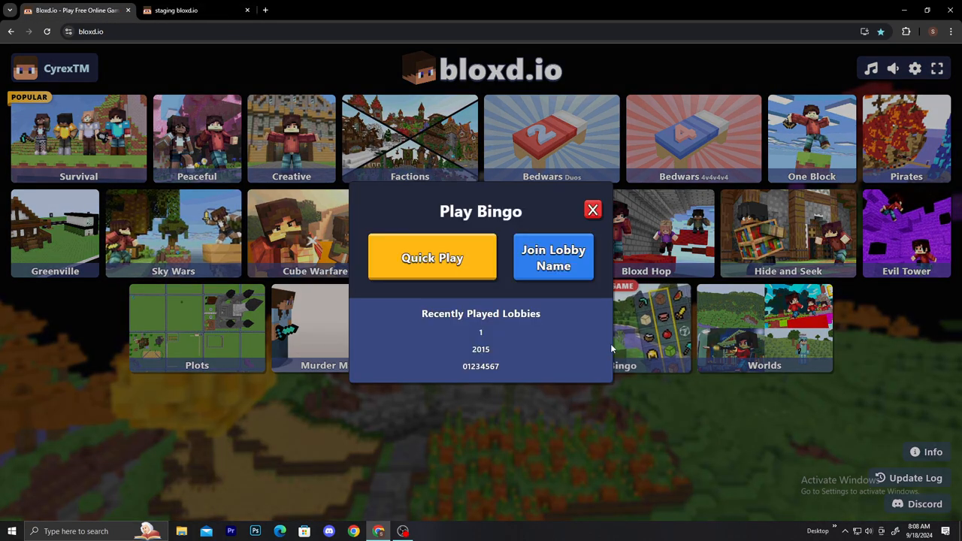
click(433, 259)
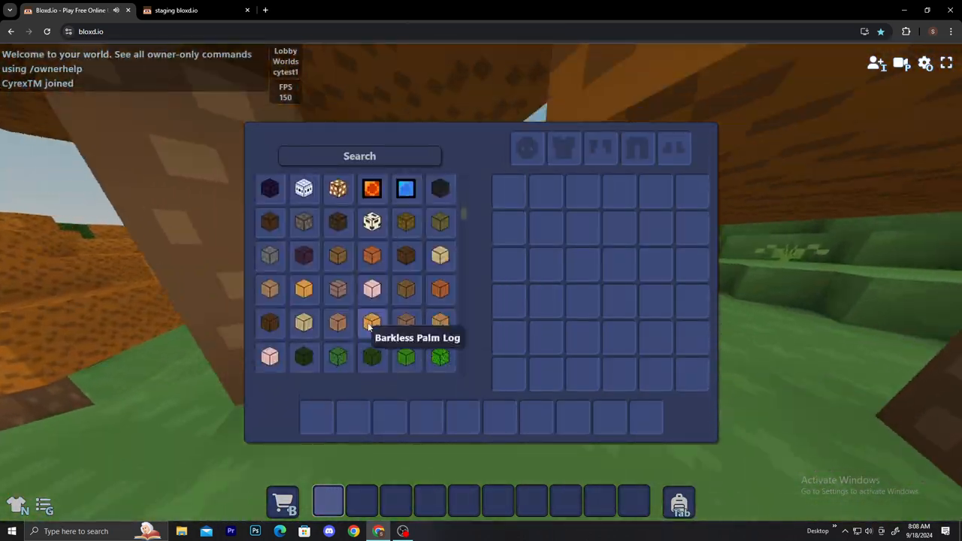
scroll(down, 3)
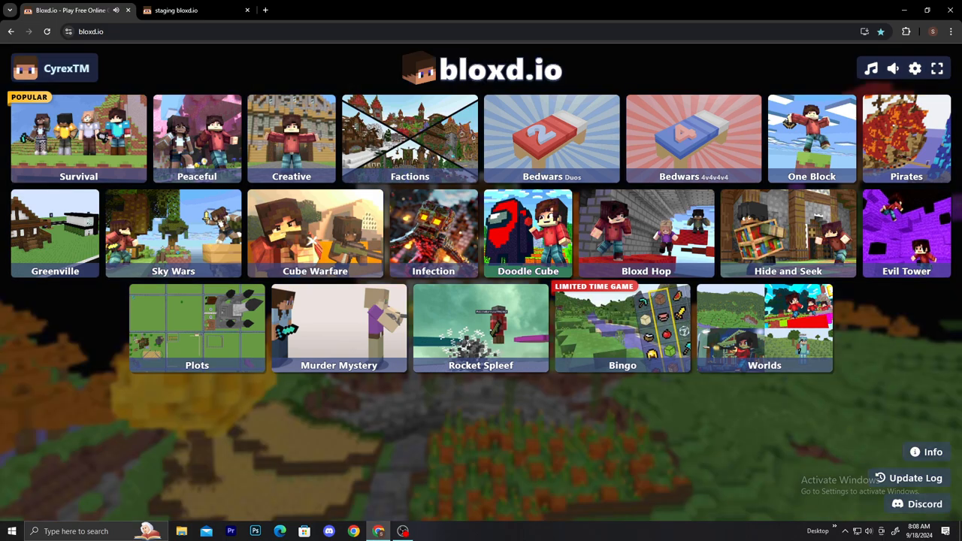
mouse_move(197, 139)
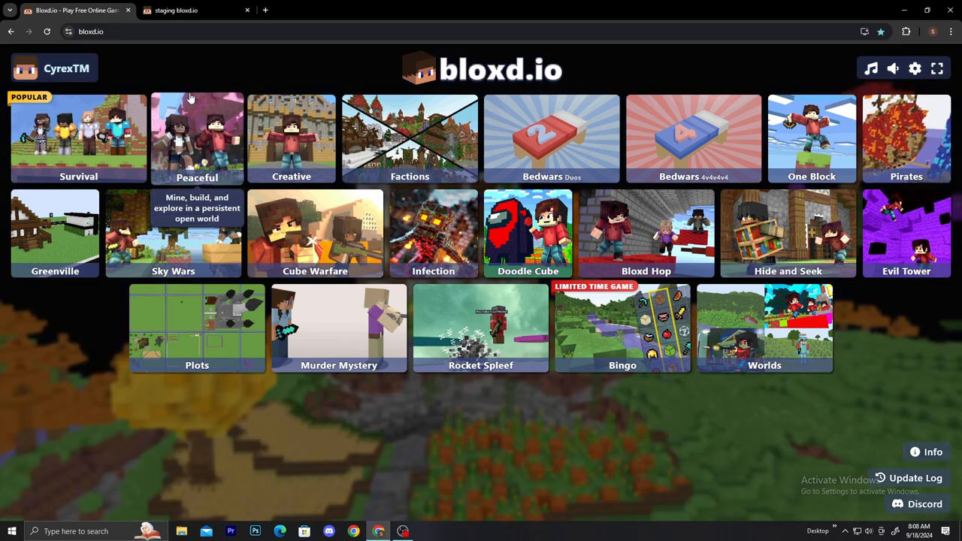
mouse_move(123, 46)
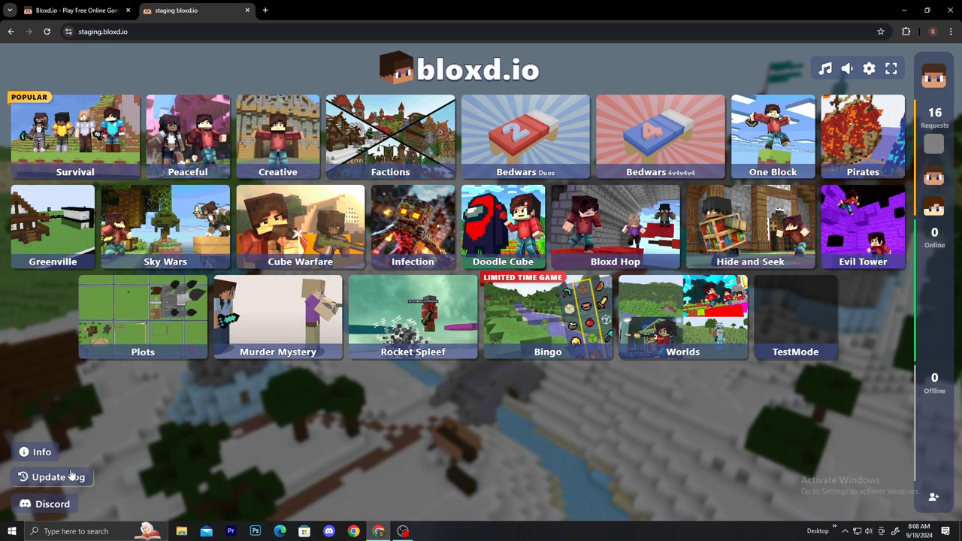
Step: Dismiss the update log, pick the Worlds mode and name the lobby 'cytest1'
click(57, 476)
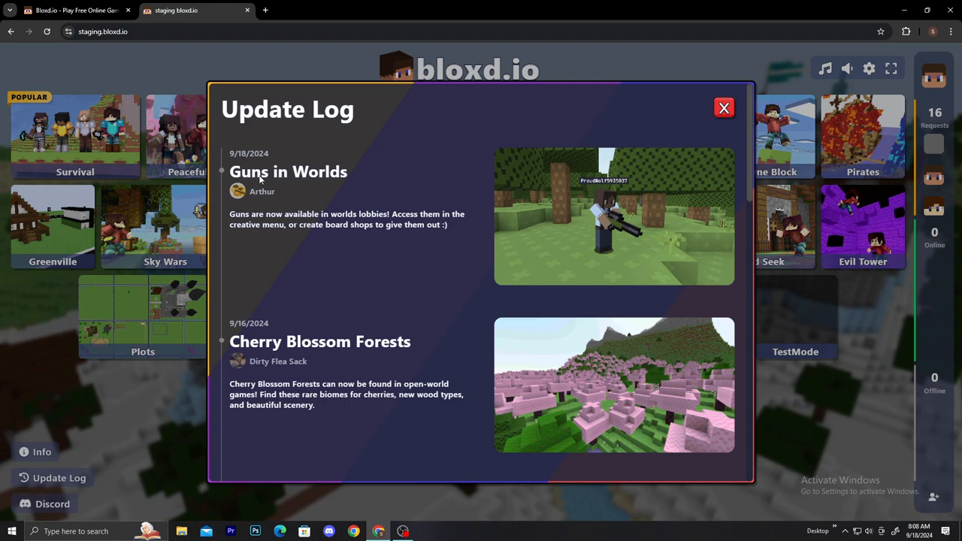
mouse_move(556, 203)
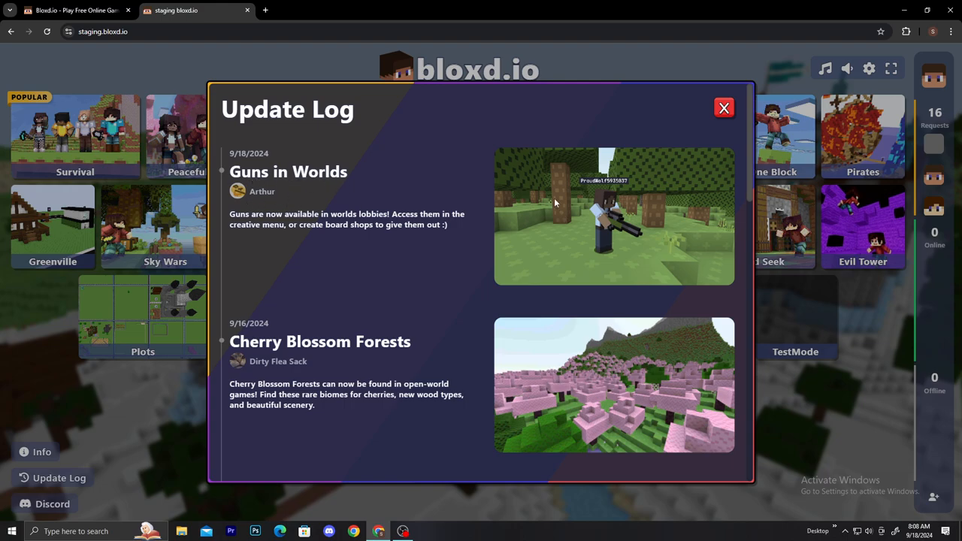
click(724, 108)
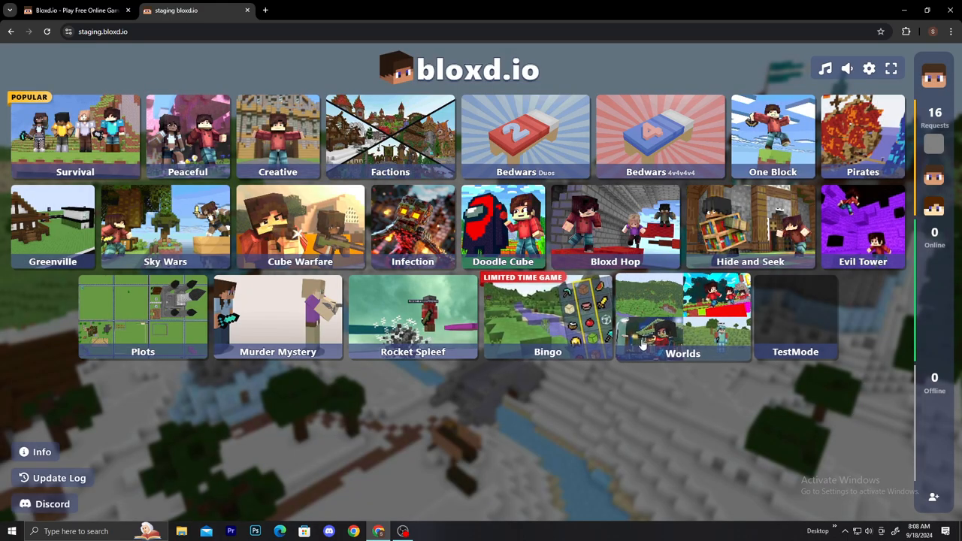
click(683, 315)
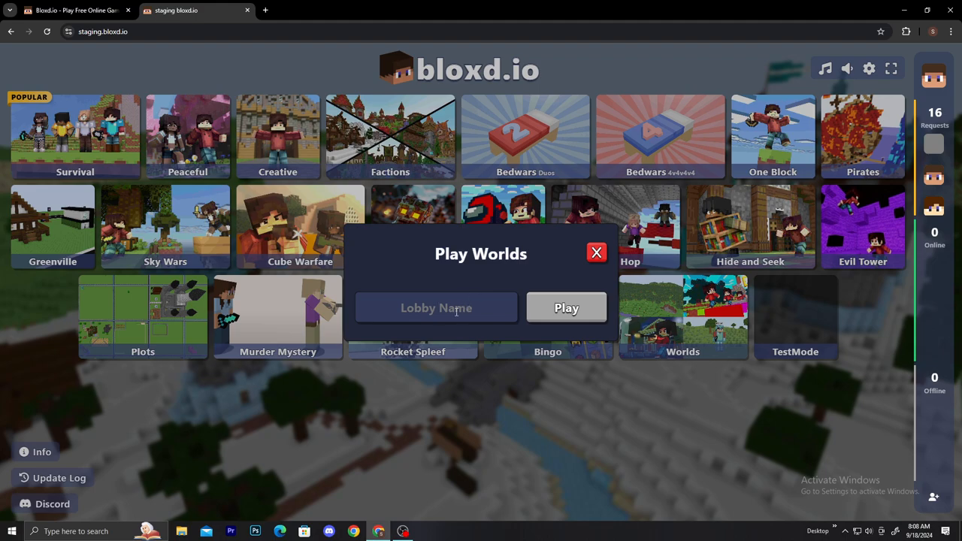
text(cytest1)
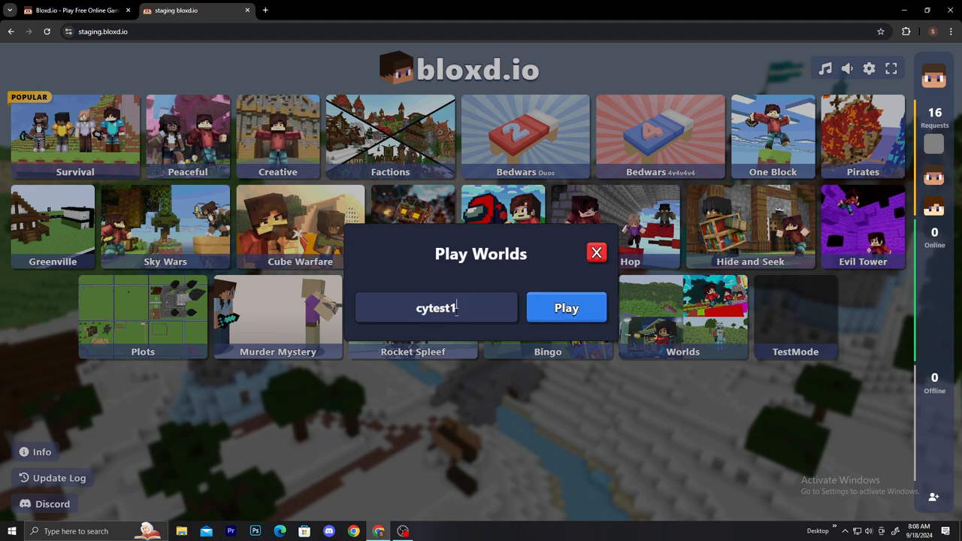
Step: Join the cytest1 world as owner and bring up the creative item catalog
click(565, 307)
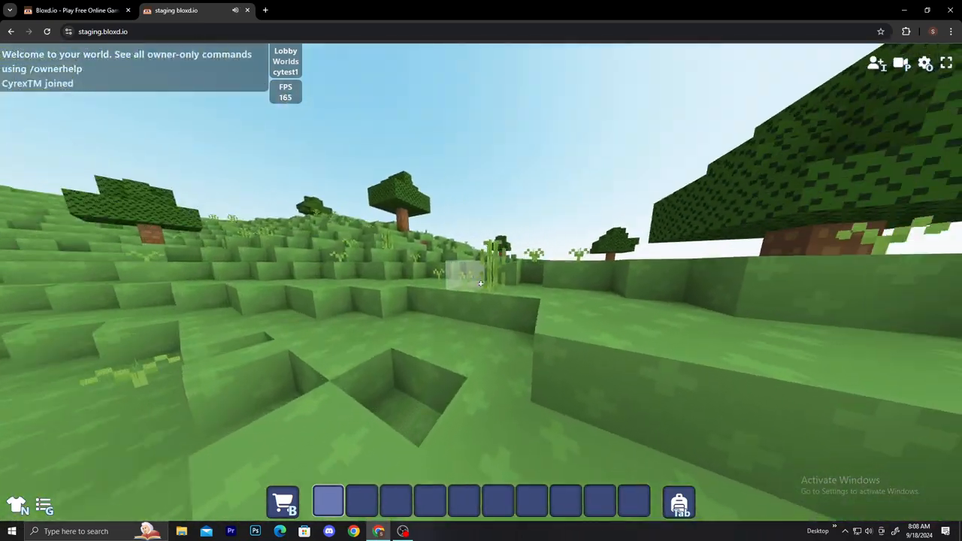
mouse_move(481, 283)
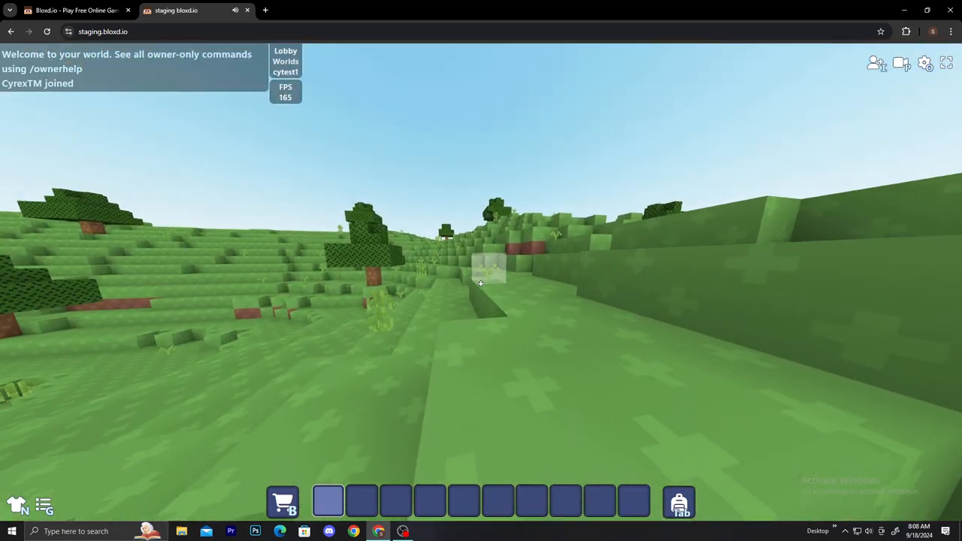
key(tab)
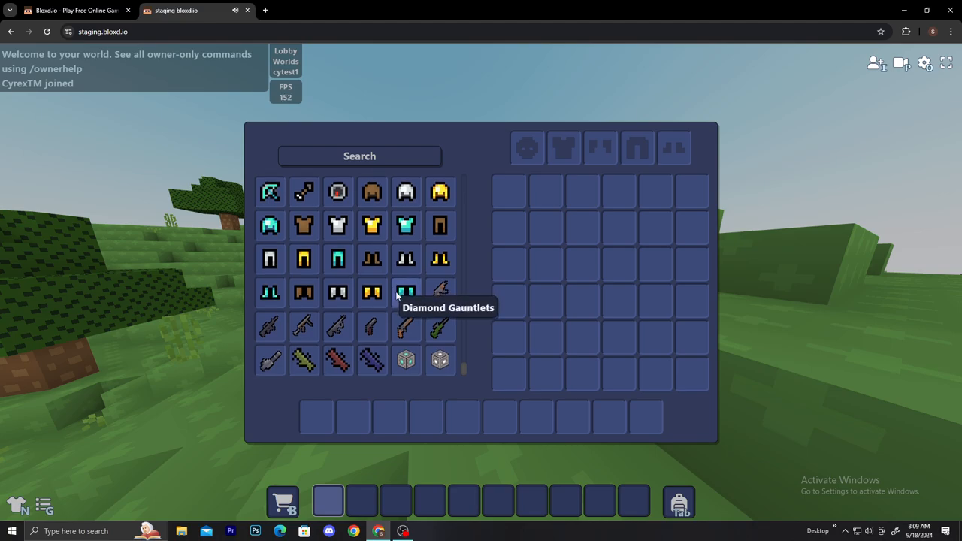
mouse_move(270, 327)
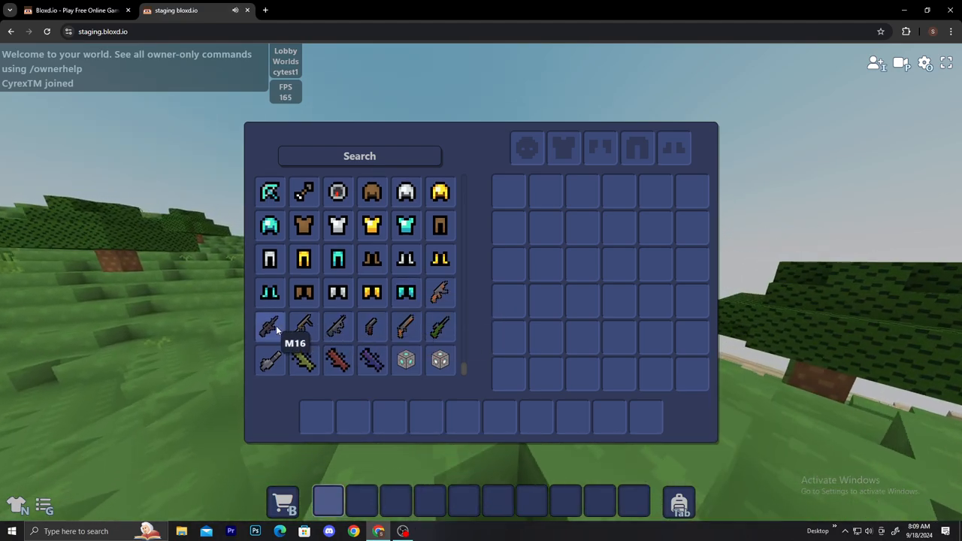
Step: Take the M16 from the creative catalog into the hotbar
click(269, 328)
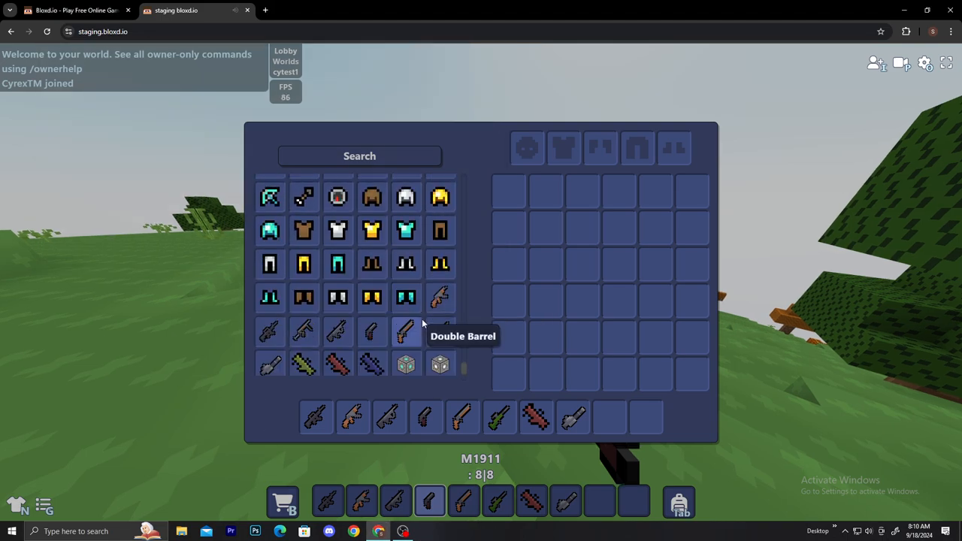
mouse_move(406, 361)
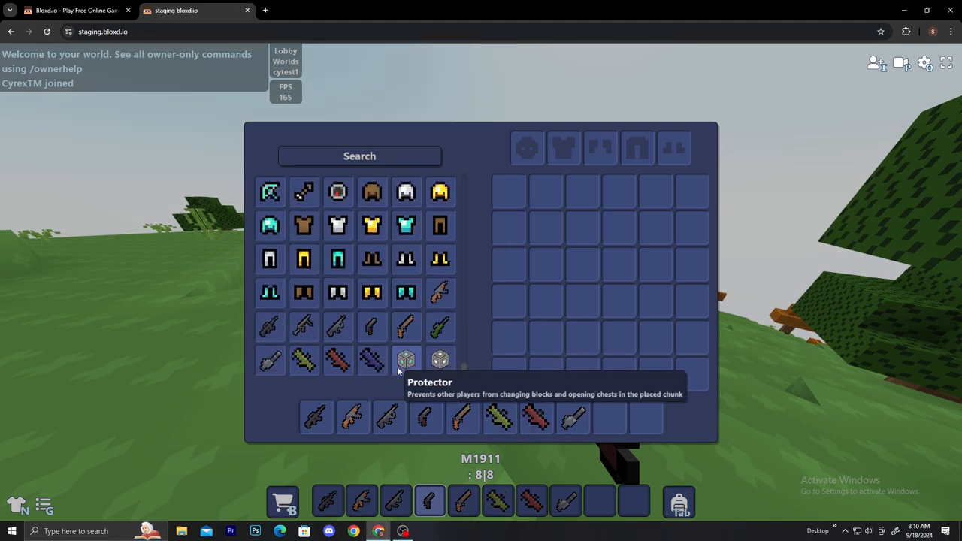
mouse_move(439, 326)
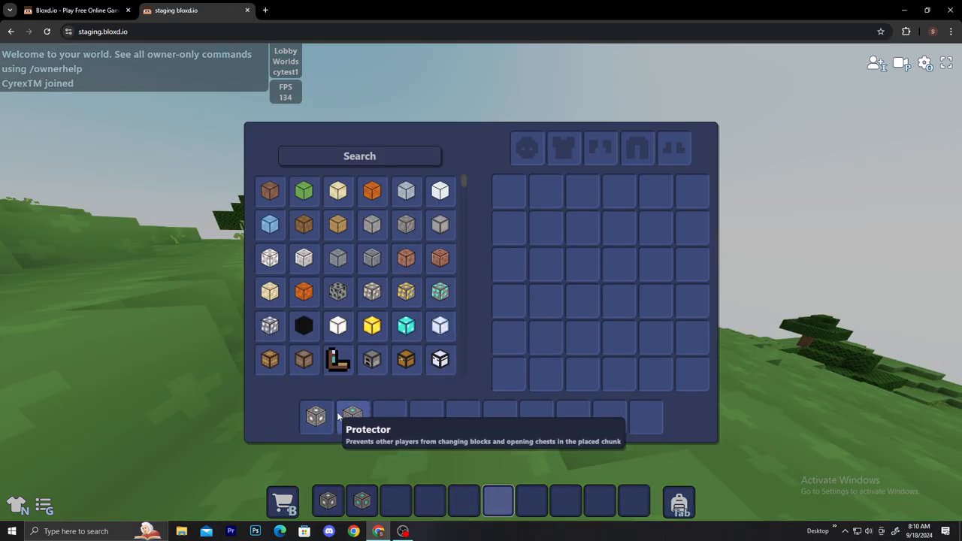
Step: Return the M16 and add the Minigun to the hotbar, ending up holding the Minigun
scroll(down, 3)
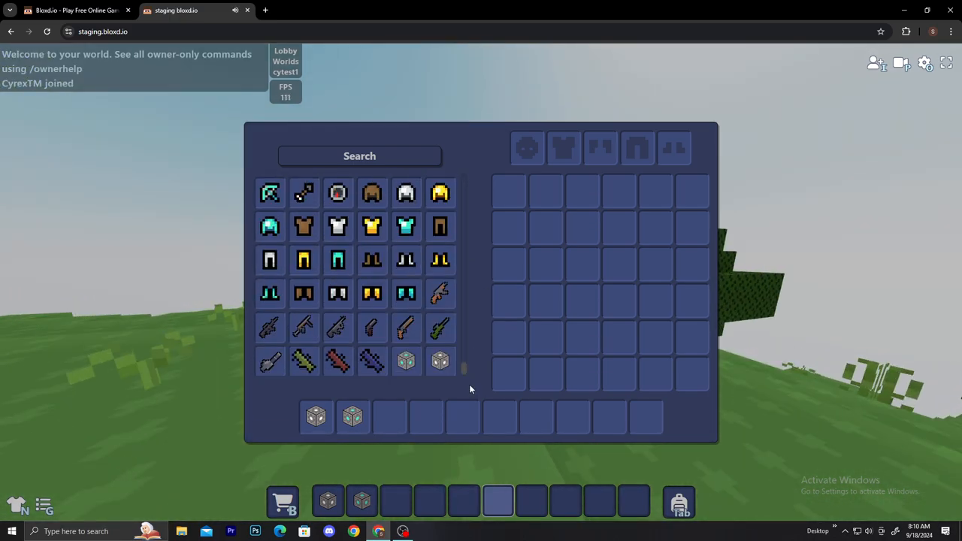
click(389, 416)
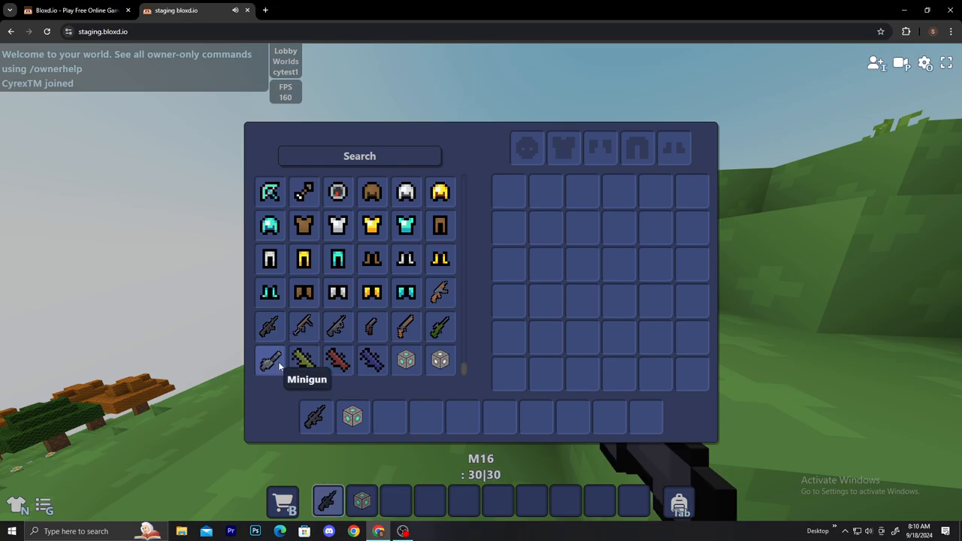
click(304, 328)
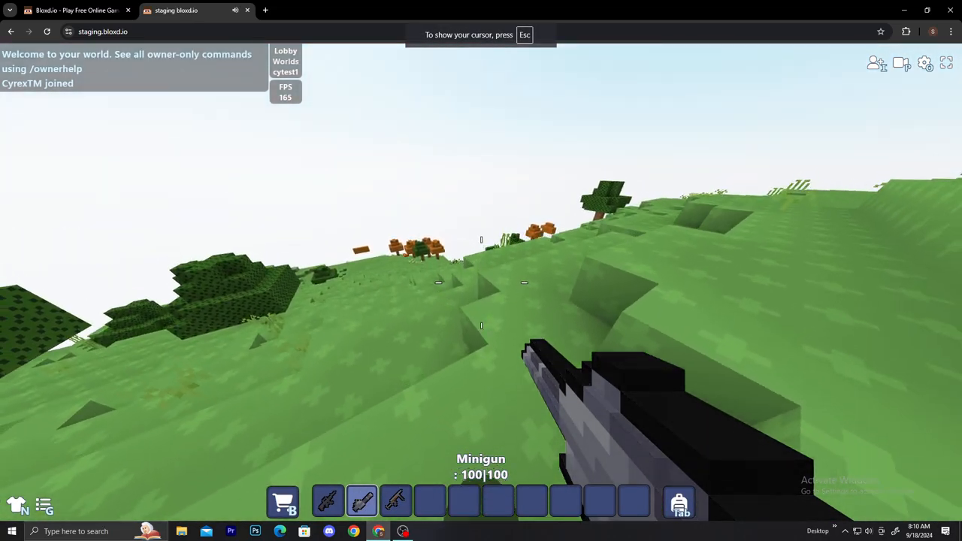
mouse_move(481, 271)
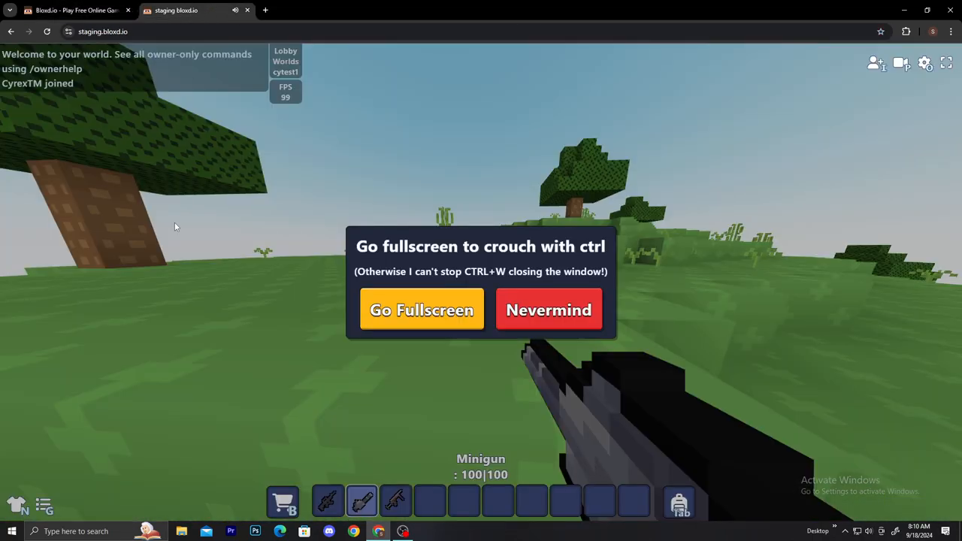
Step: Decline the fullscreen prompt with Nevermind and leave the world back to the lobby menu
click(549, 310)
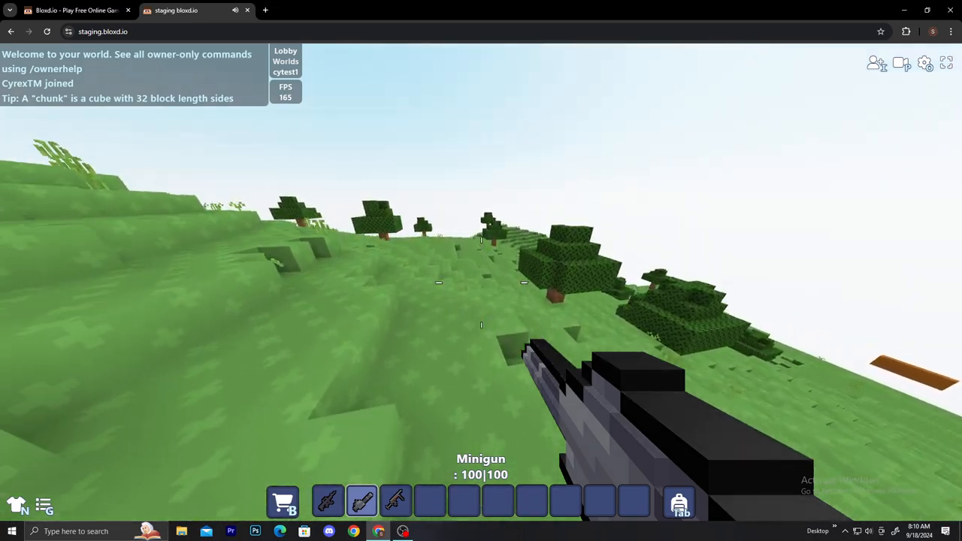
click(396, 502)
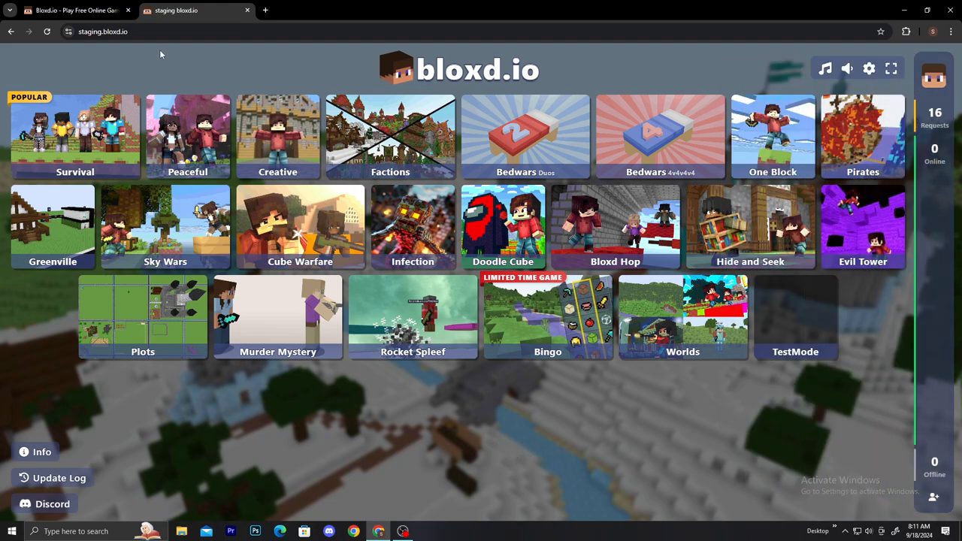
mouse_move(147, 72)
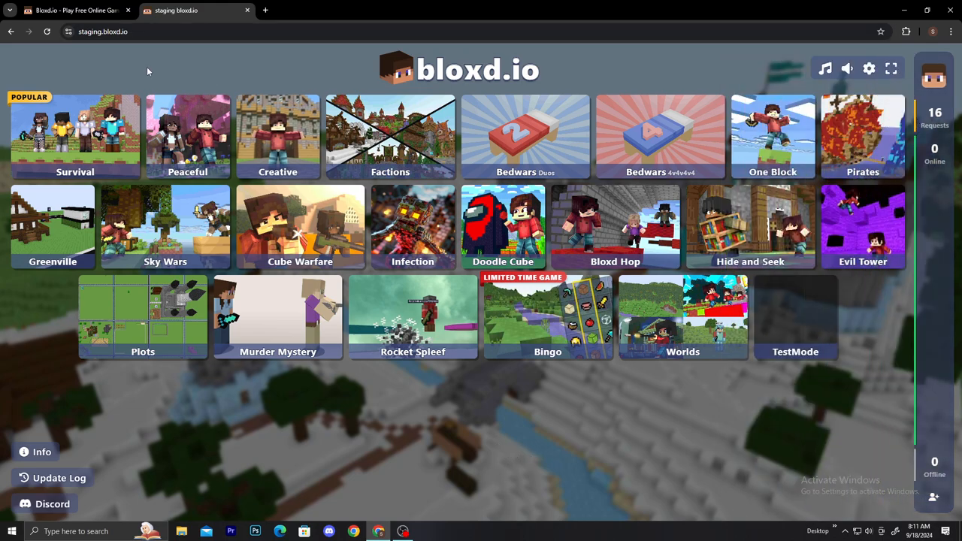